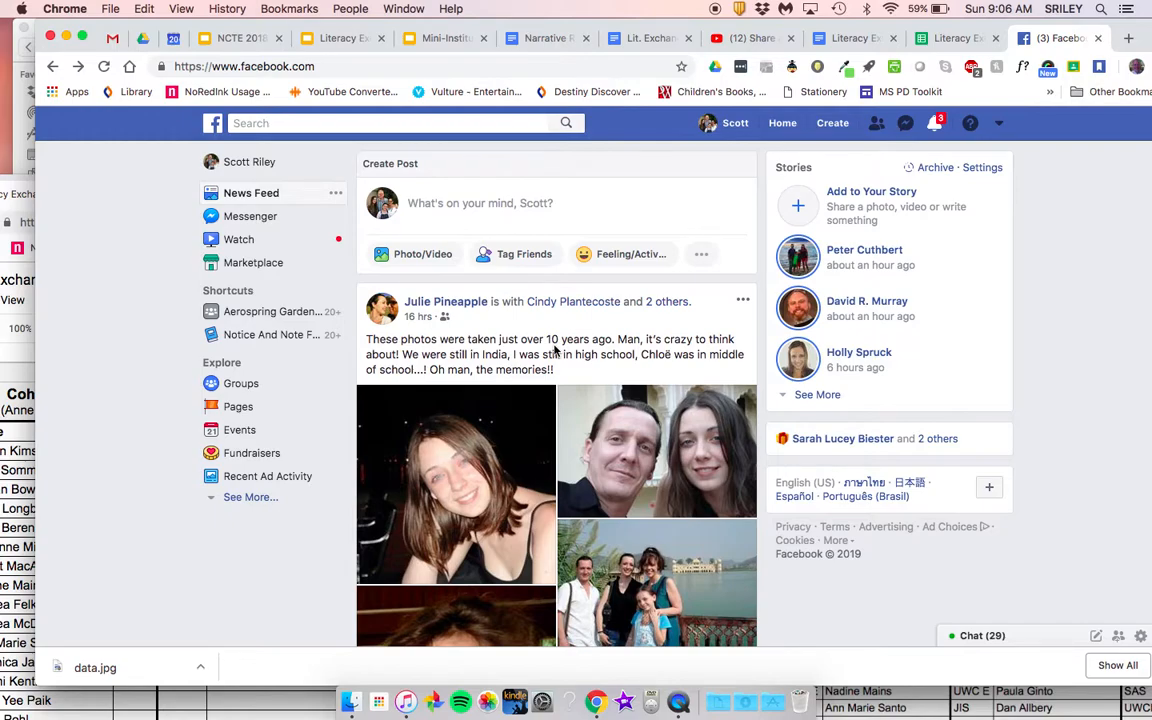
{"action": "mouse_move", "coordinate": [782, 124]}
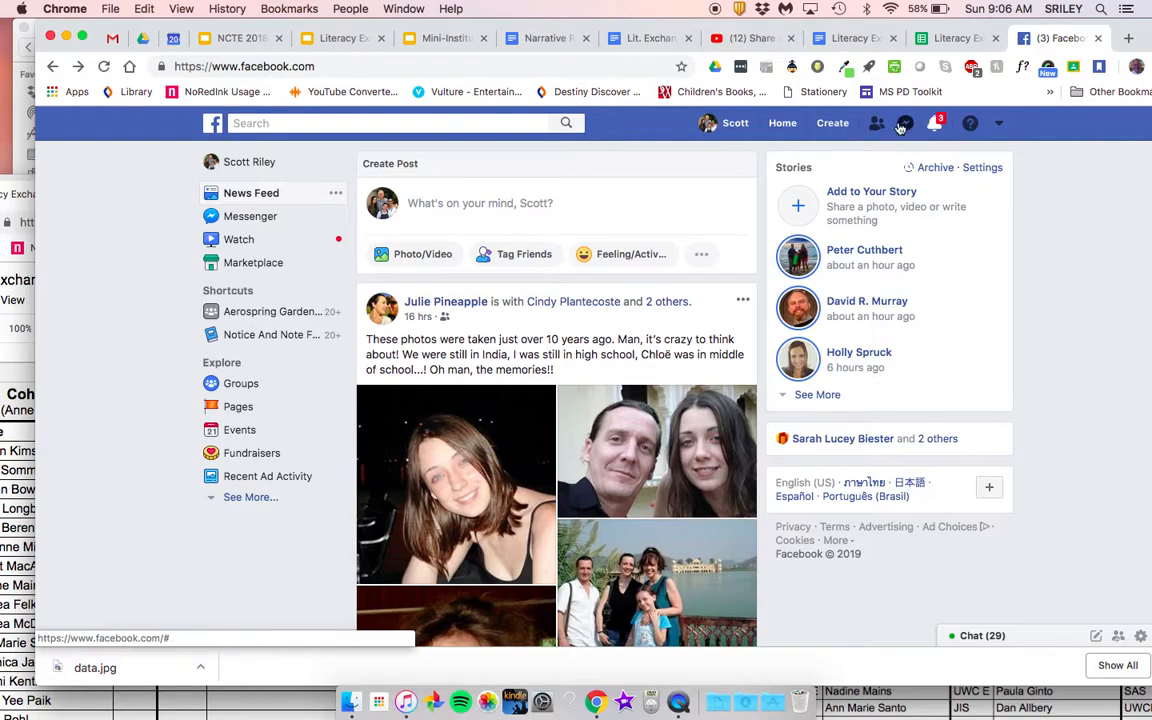
{"action": "mouse_move", "coordinate": [908, 124]}
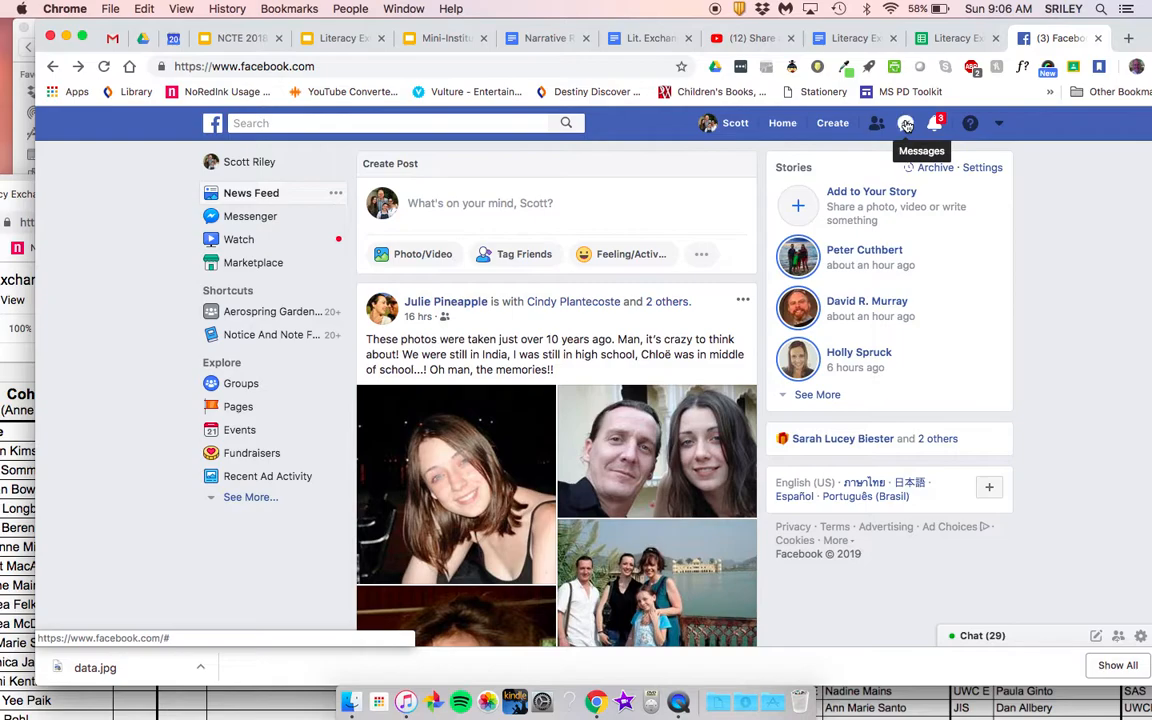
- Start a new Messenger message from the top bar, bringing up suggested recipients
{"action": "left_click", "coordinate": [898, 124]}
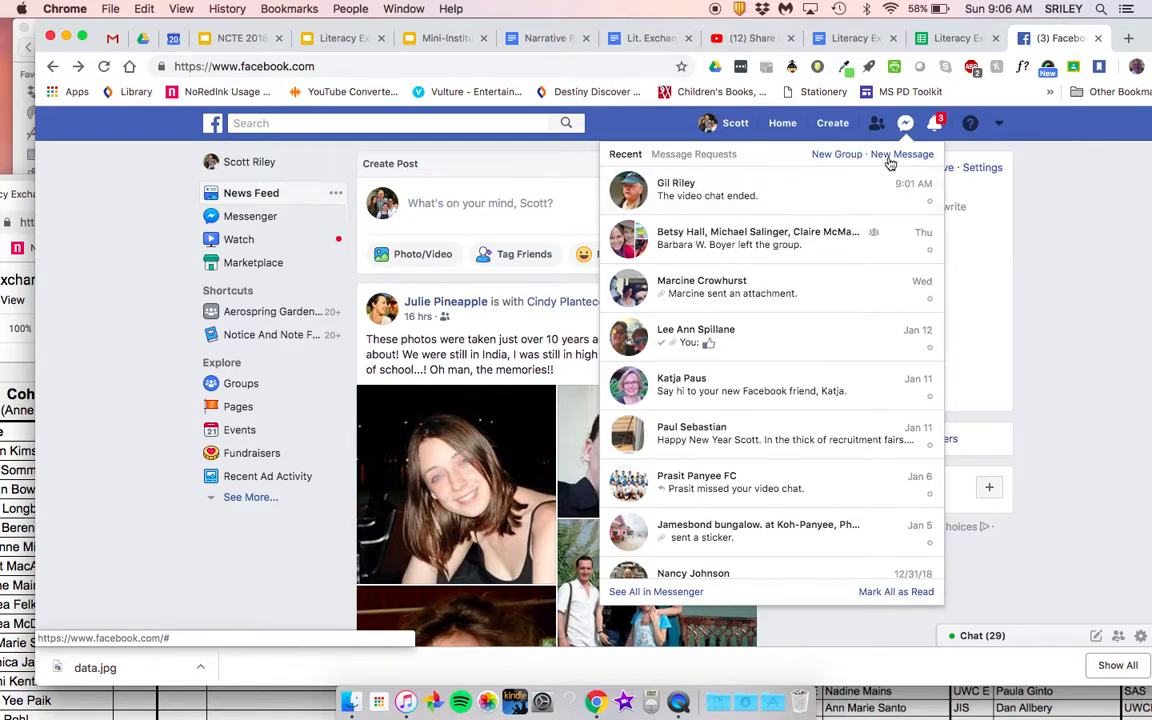
{"action": "left_click", "coordinate": [902, 154]}
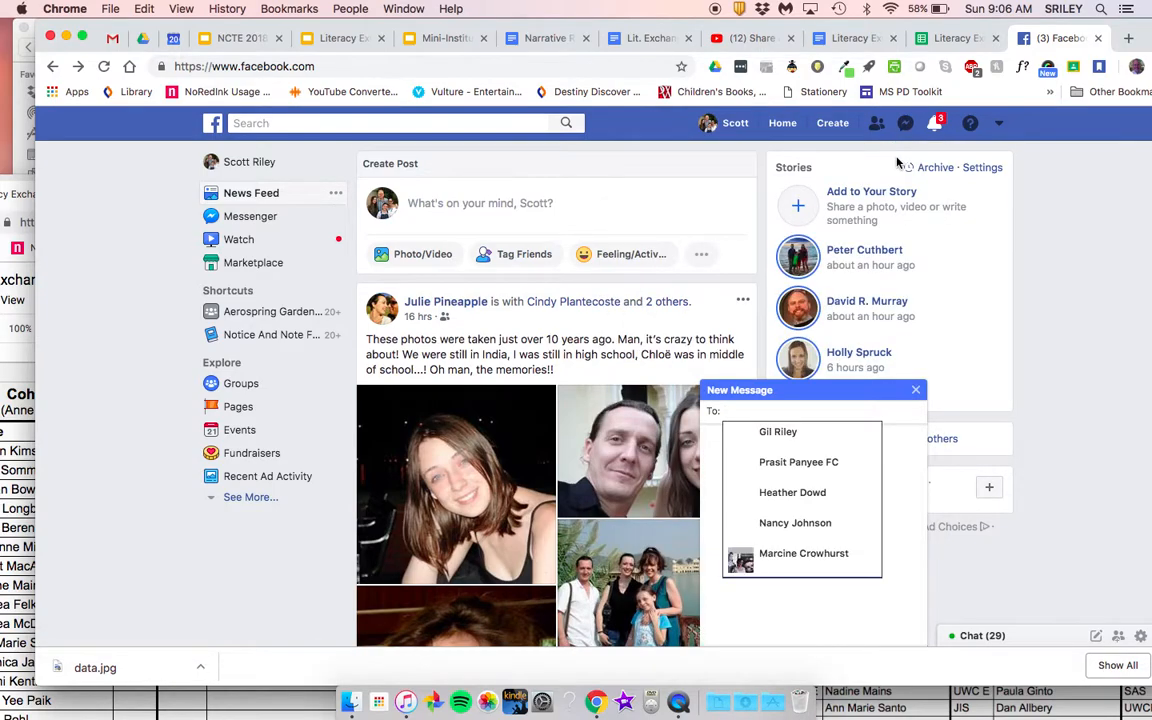
{"action": "mouse_move", "coordinate": [772, 436]}
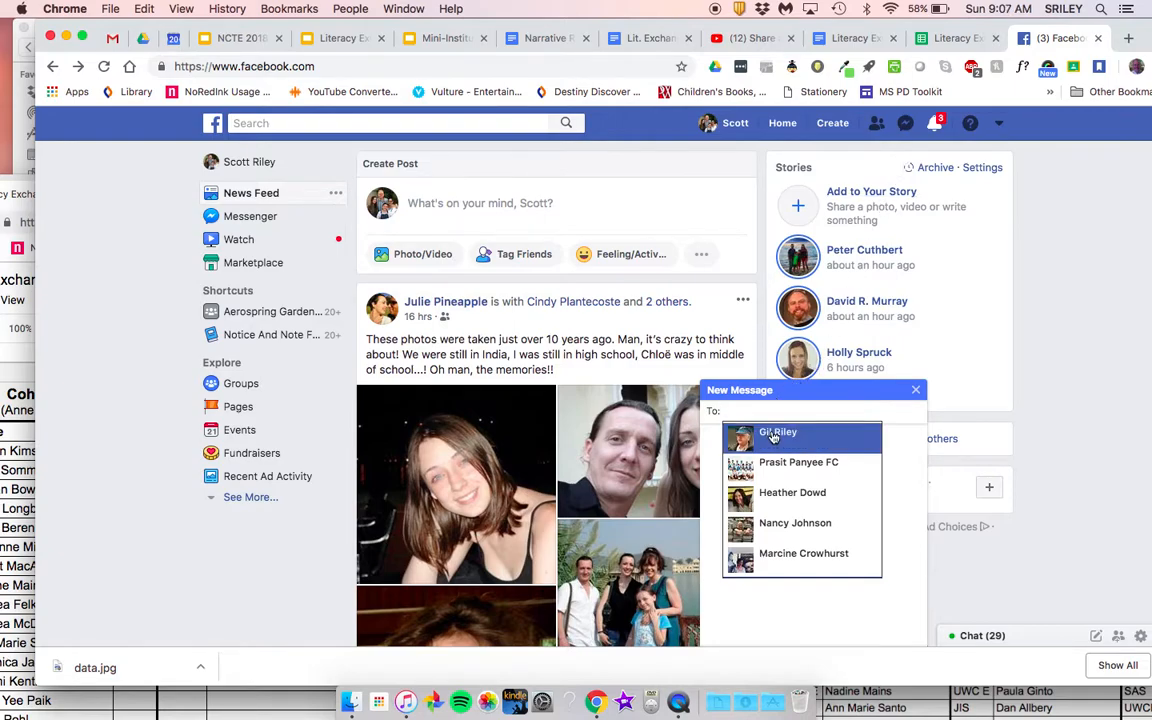
{"action": "left_click", "coordinate": [778, 432]}
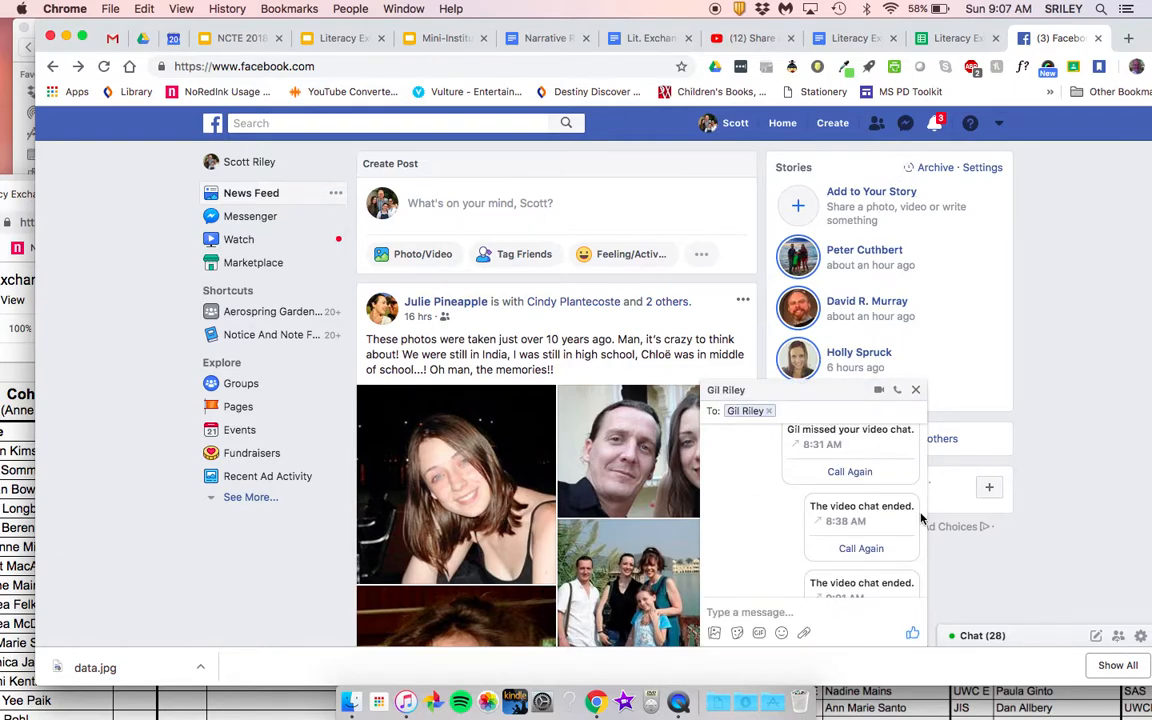
{"action": "mouse_move", "coordinate": [808, 542]}
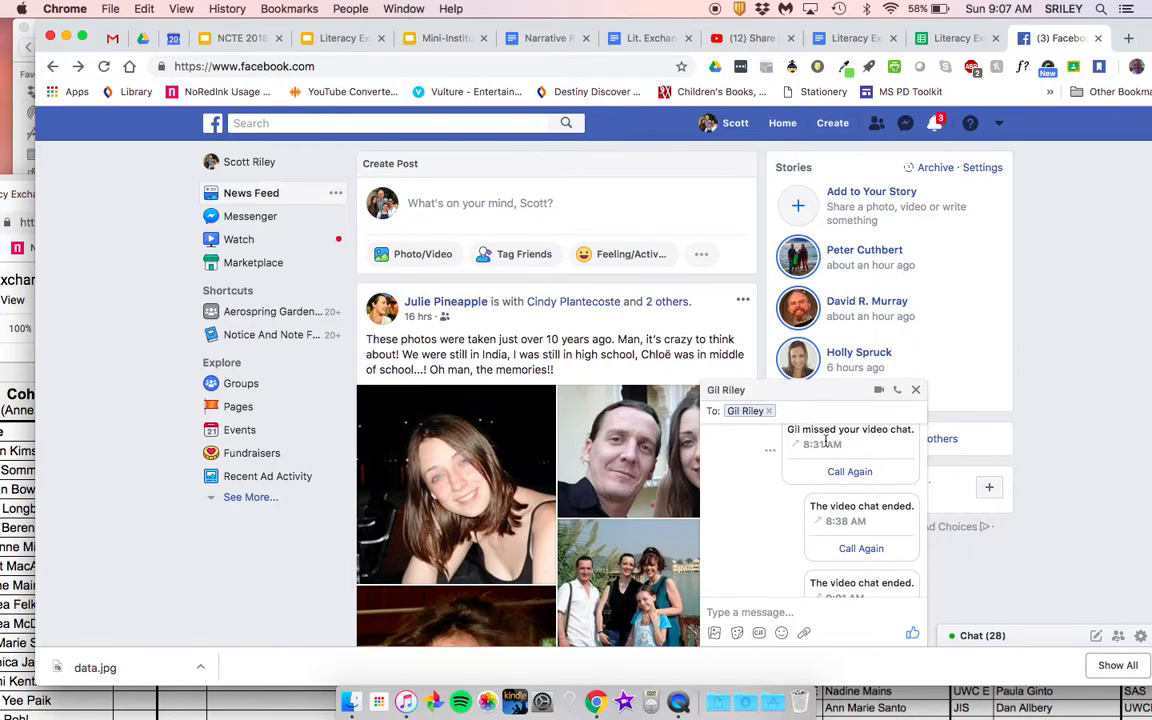
{"action": "mouse_move", "coordinate": [828, 458]}
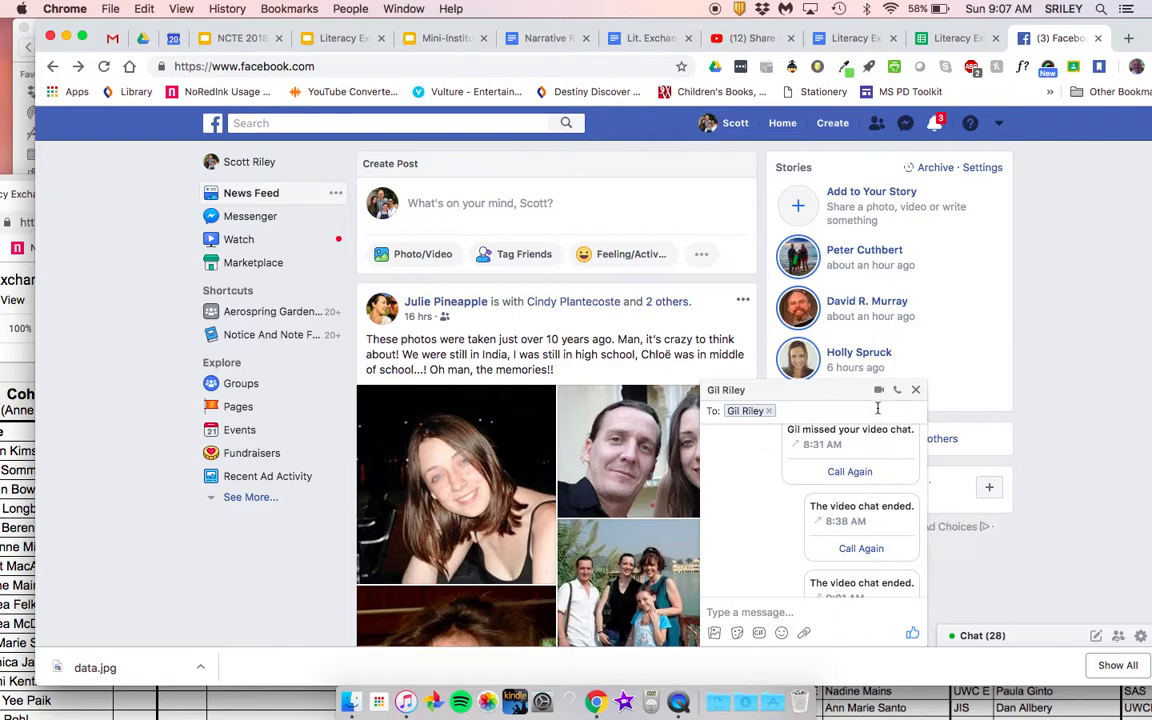
{"action": "mouse_move", "coordinate": [880, 388]}
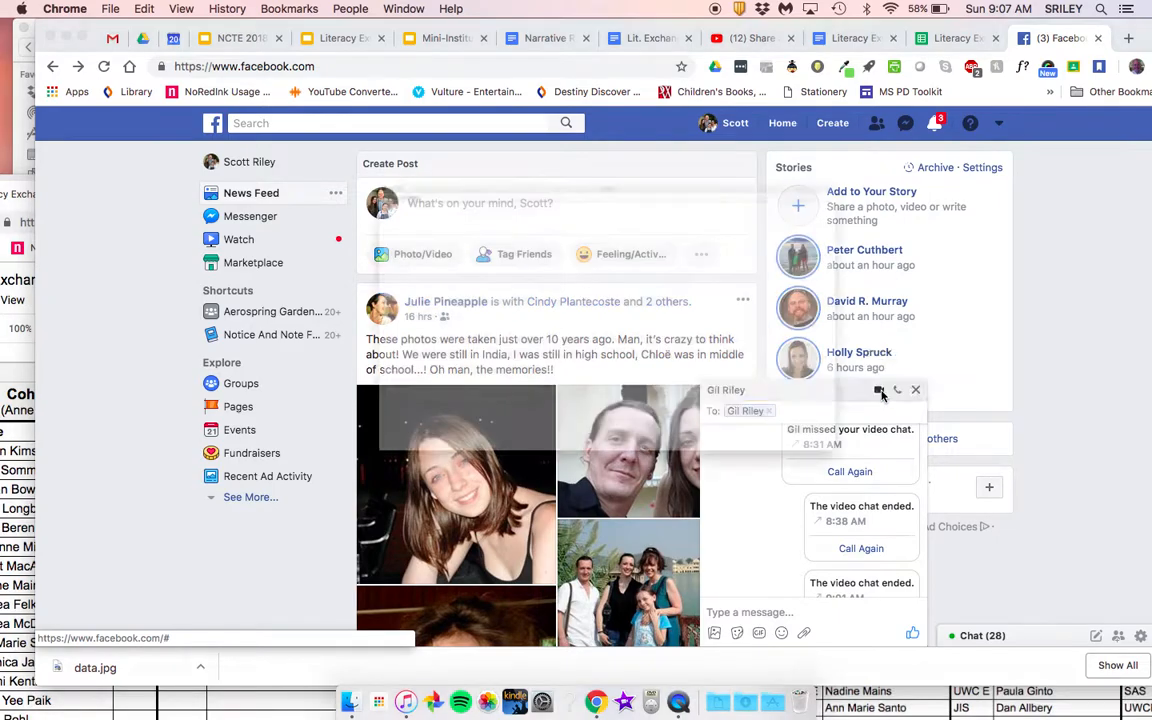
{"action": "left_click", "coordinate": [880, 390]}
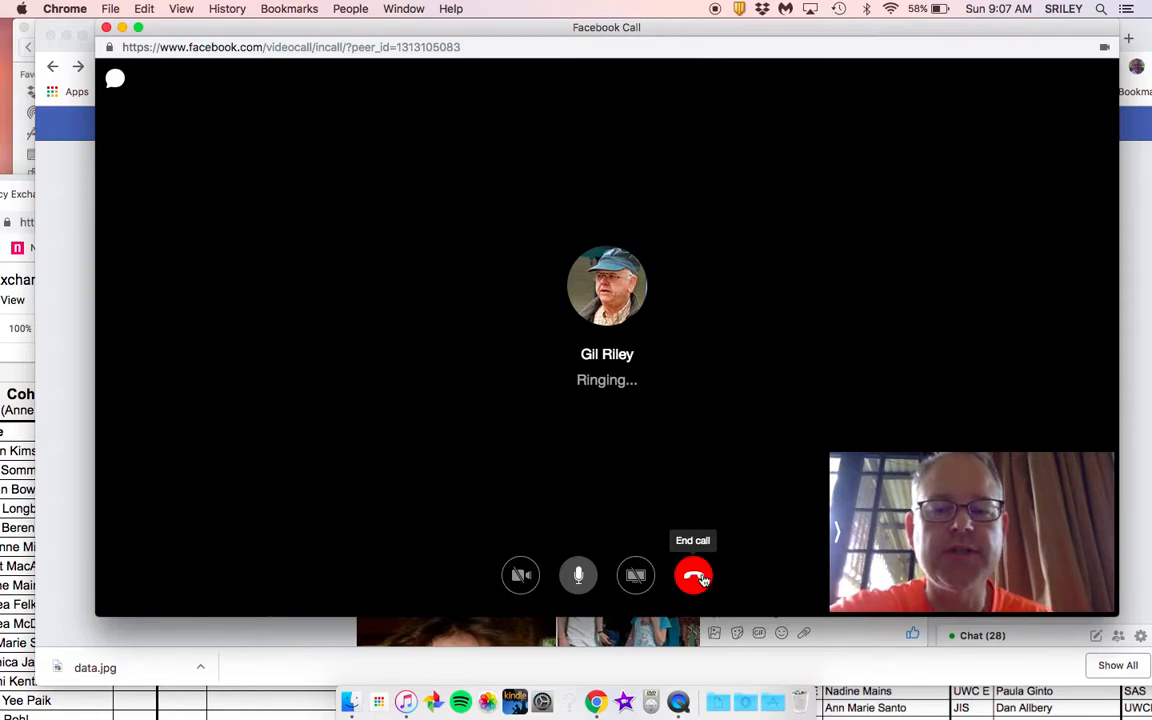
{"action": "mouse_move", "coordinate": [754, 576]}
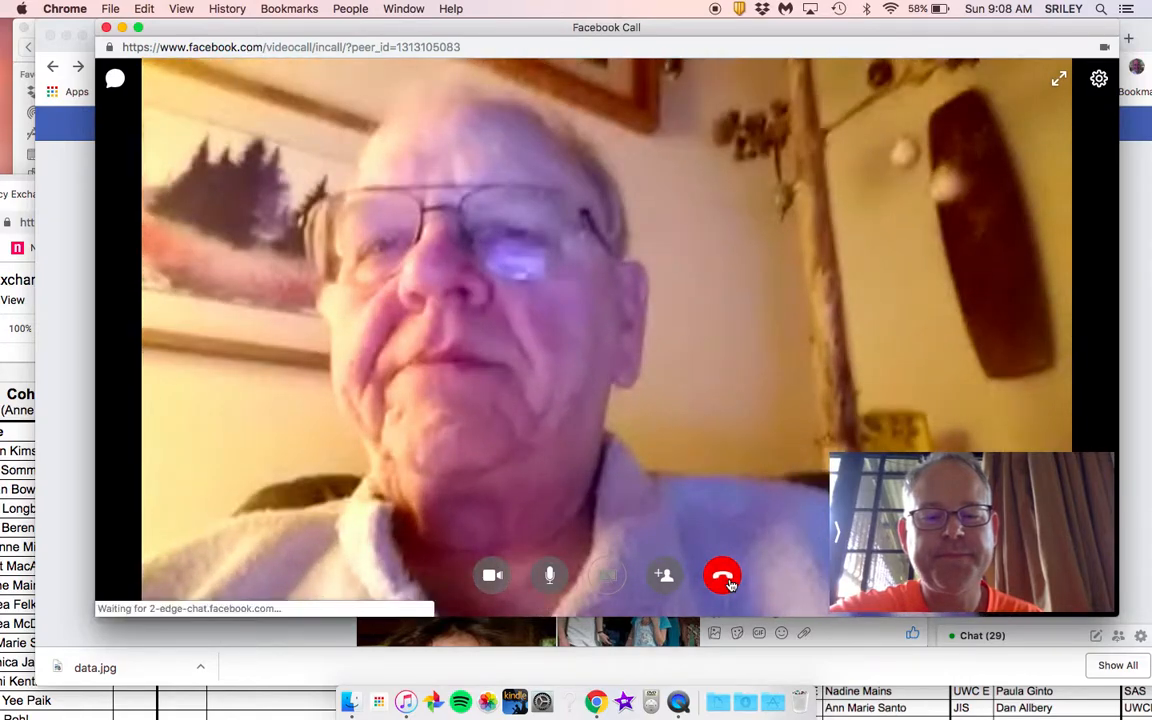
{"action": "left_click", "coordinate": [722, 576]}
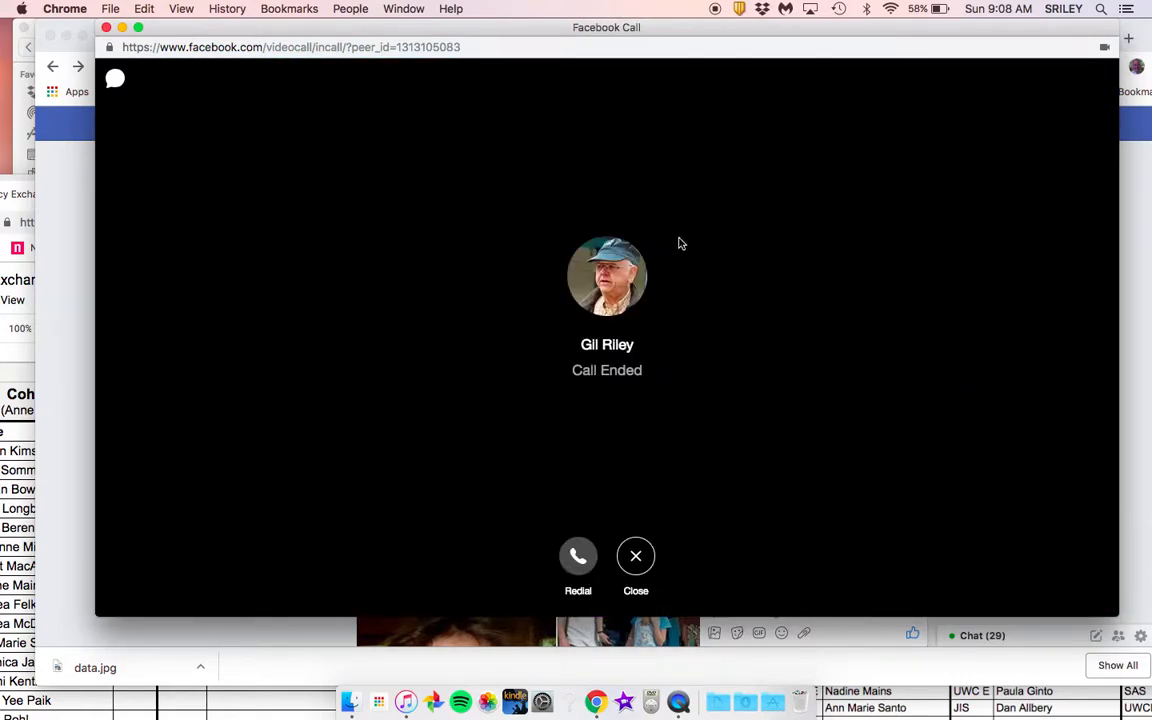
{"action": "mouse_move", "coordinate": [716, 8]}
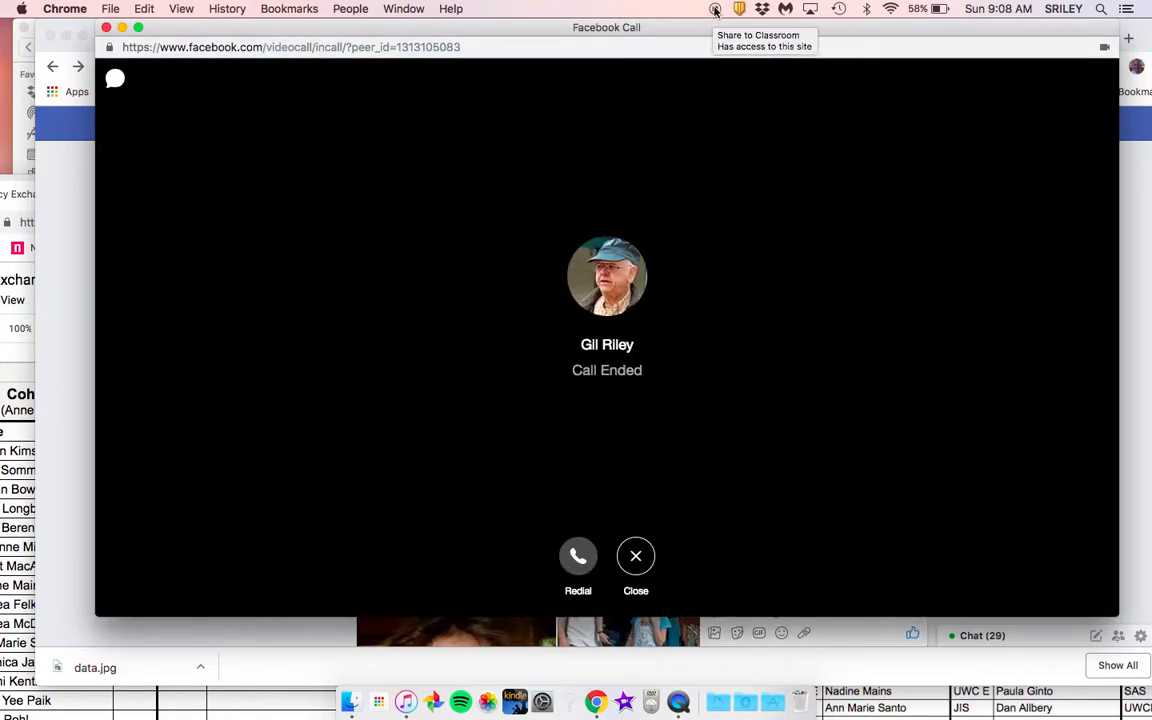